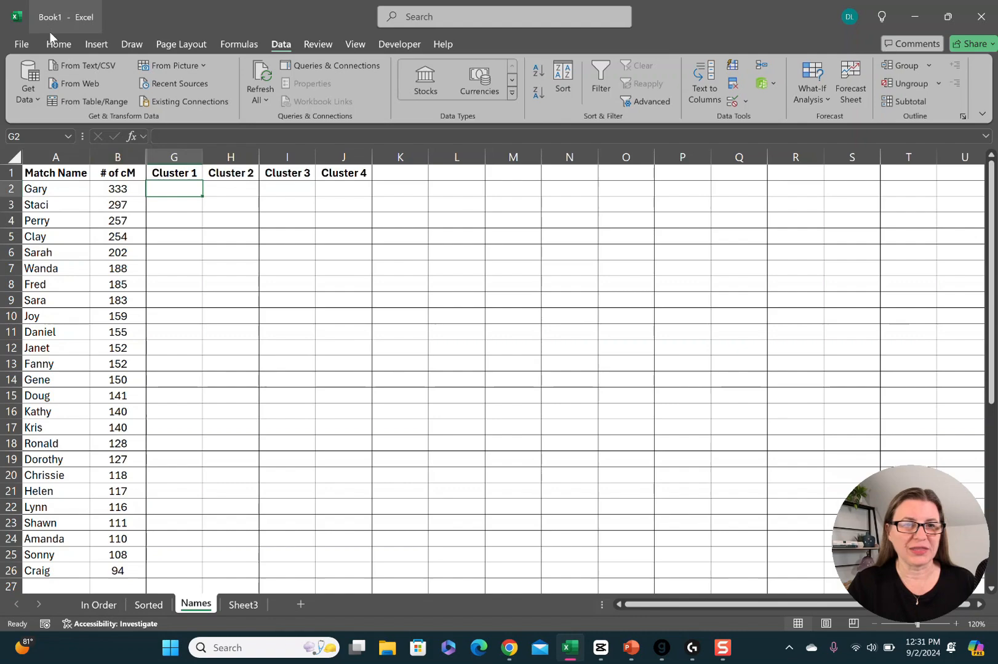
- Fill Gary's Cluster 1 cell (G2) purple from the Home tab and enter an asterisk
click(59, 45)
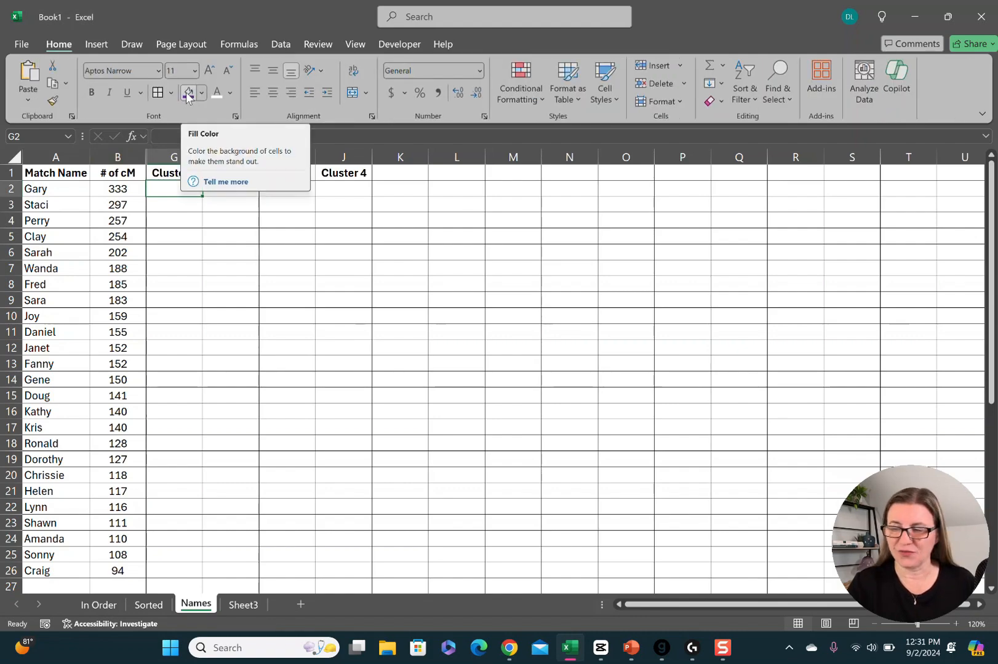
click(187, 94)
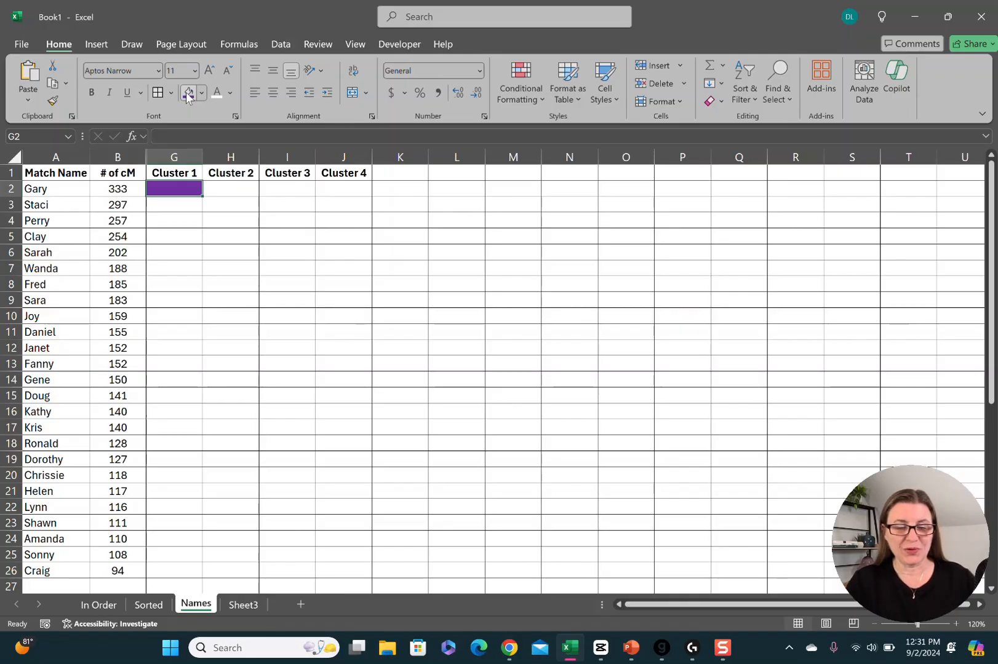
text(*)
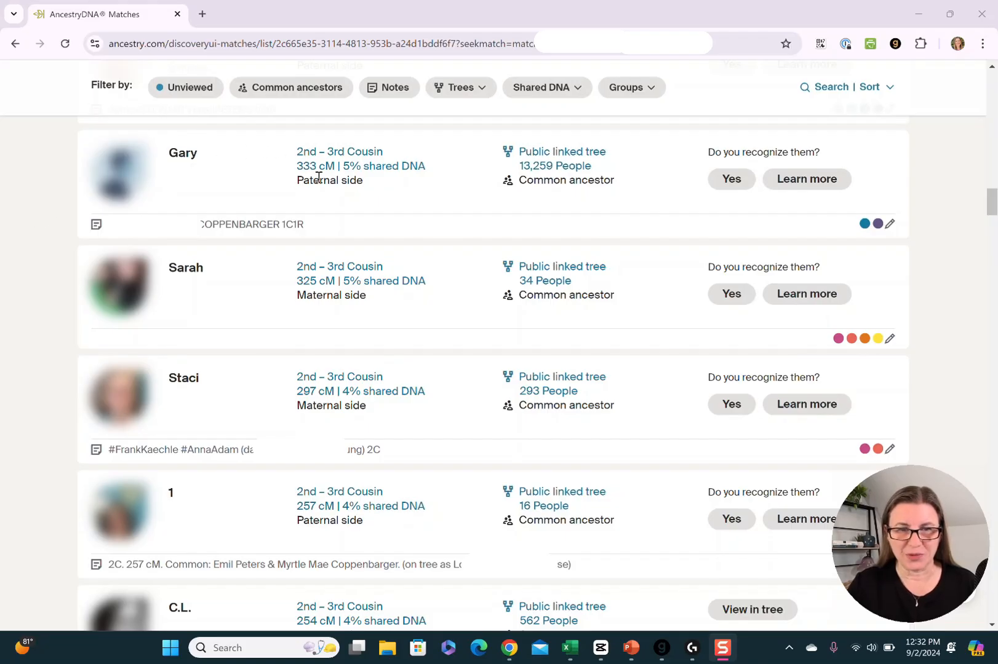
mouse_move(179, 163)
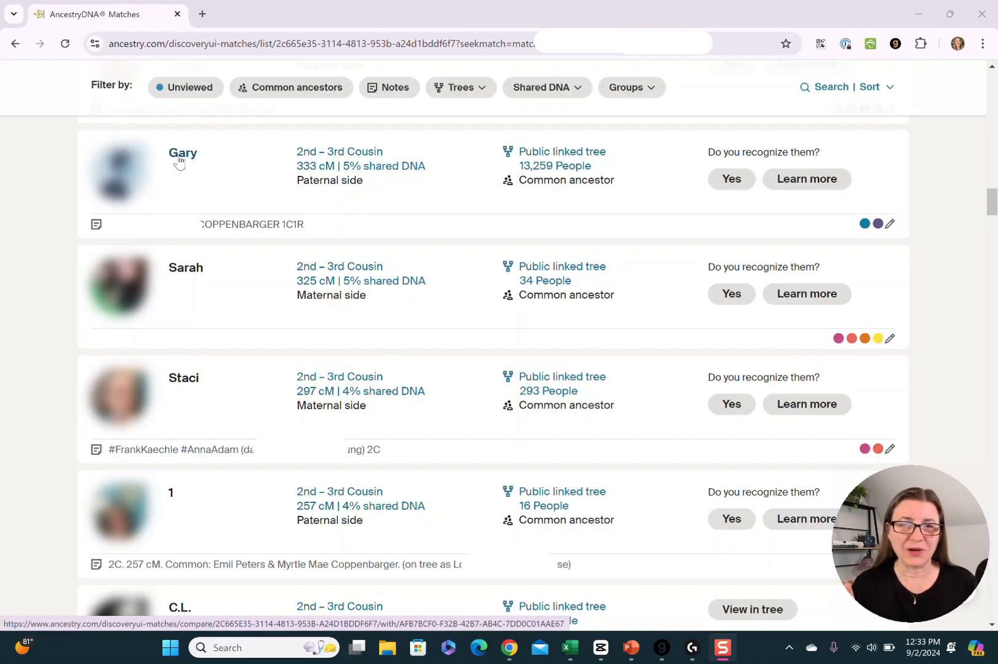
- Open Gary's match page and show his Shared Matches list
click(182, 154)
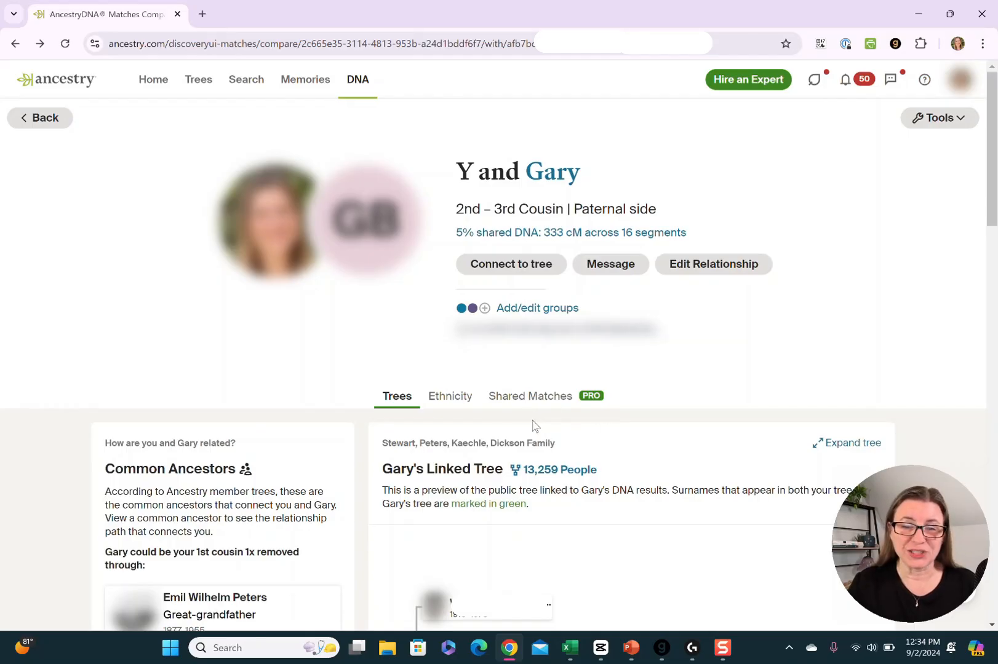
mouse_move(649, 432)
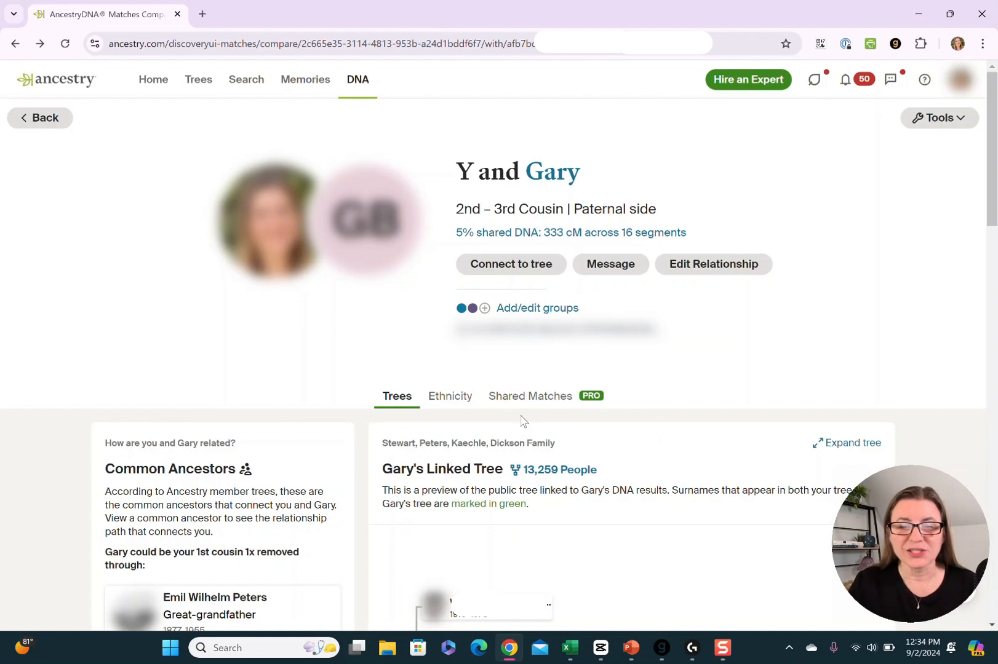
click(529, 396)
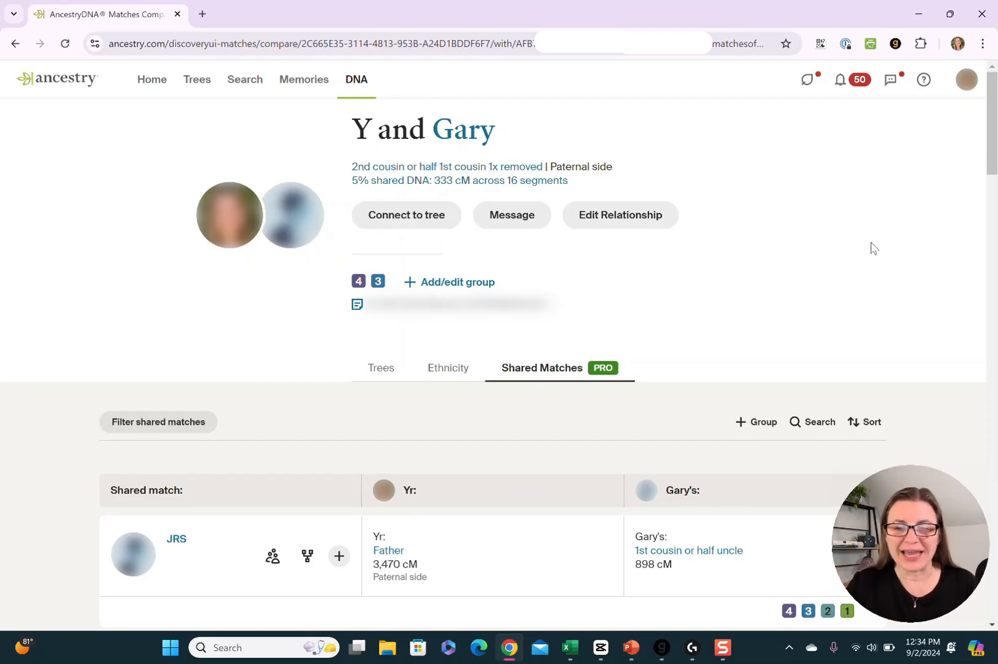
mouse_move(191, 410)
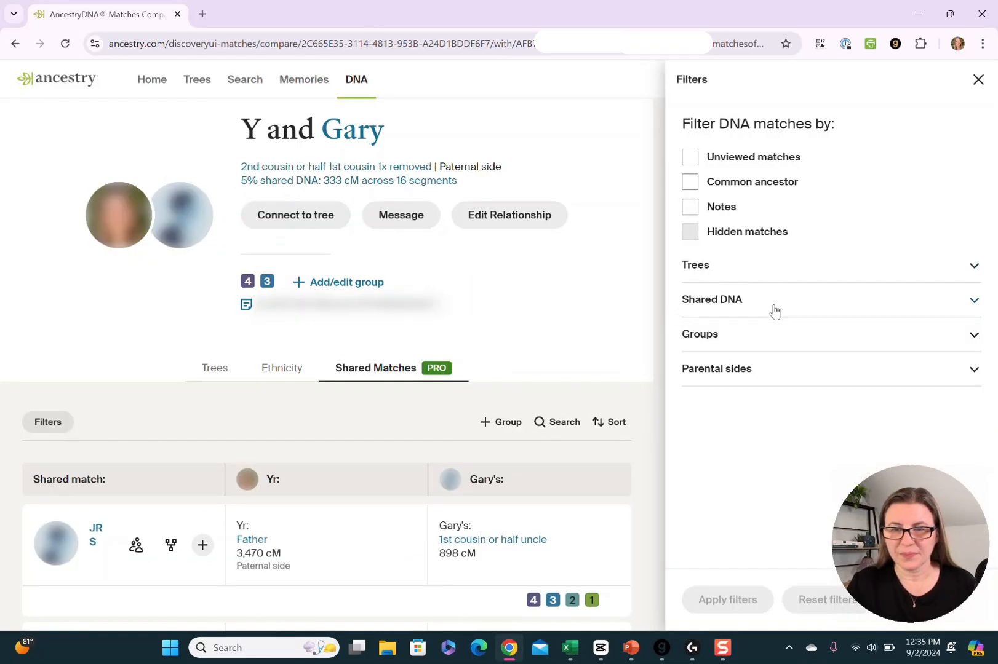
- Filter Gary's shared matches to 90–400 cM, review the list, then return to Excel
click(711, 300)
text(400)
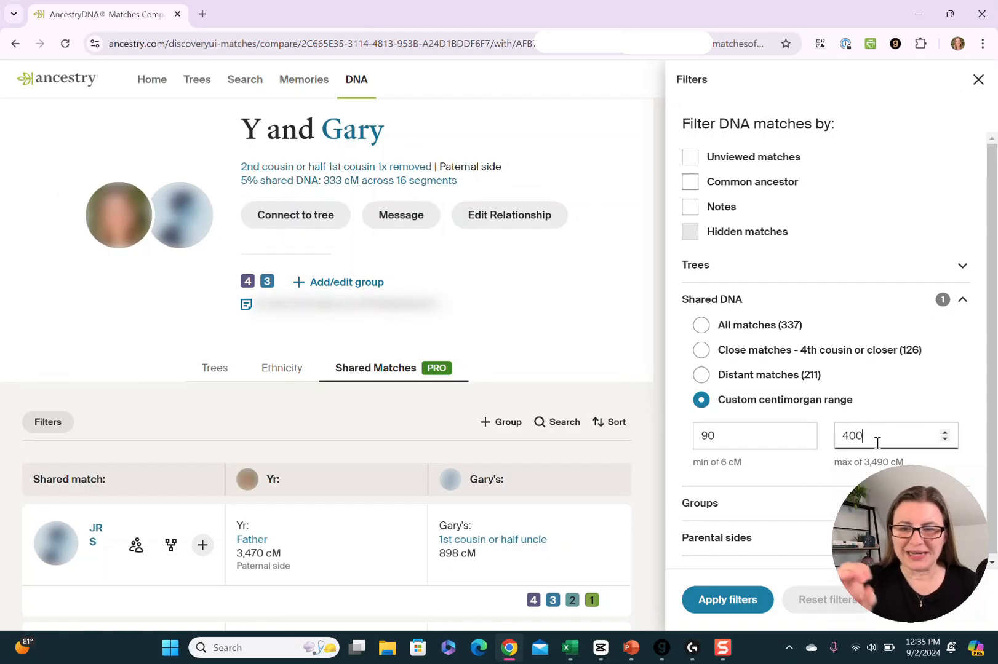
mouse_move(740, 608)
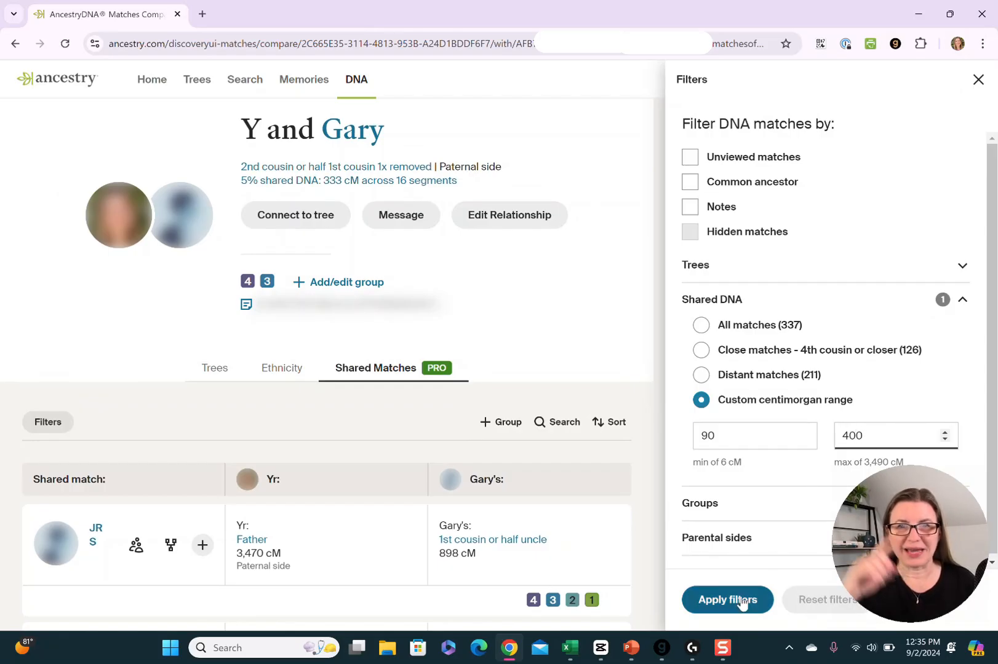
click(727, 600)
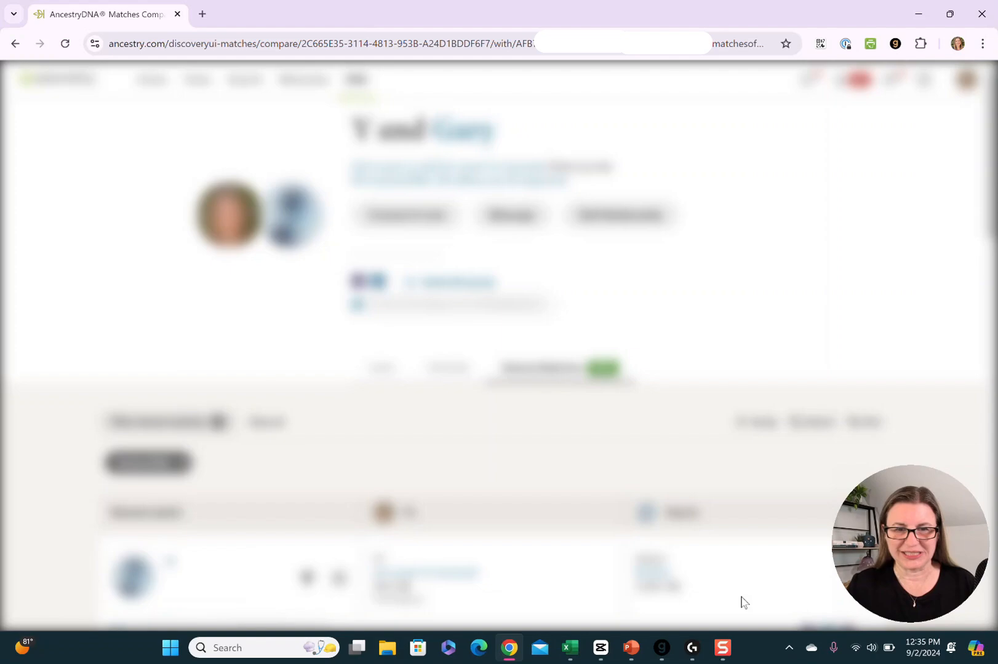
scroll(down, 3)
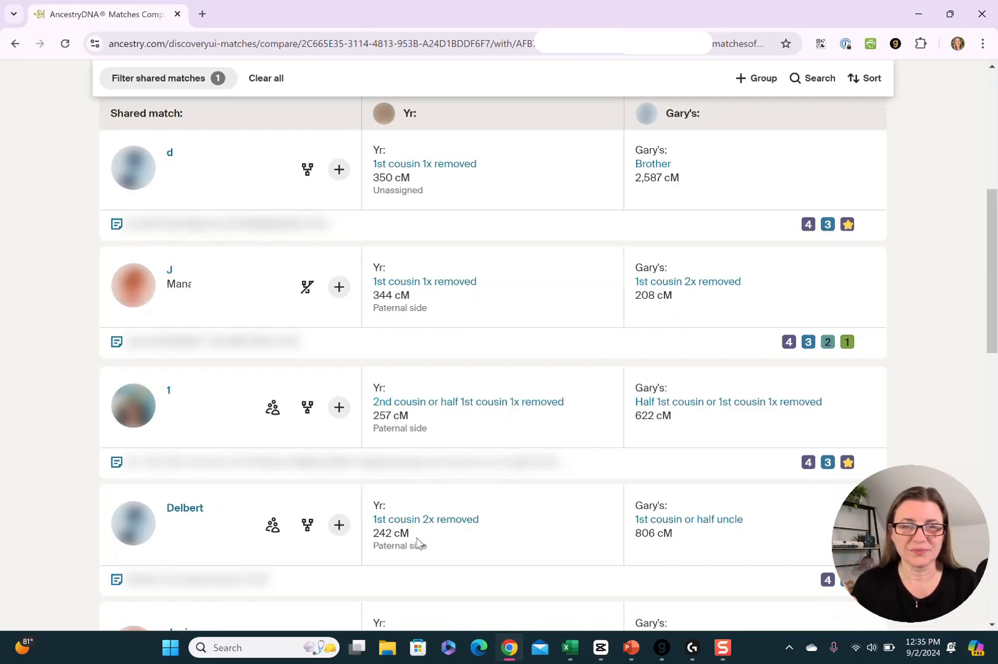
click(570, 649)
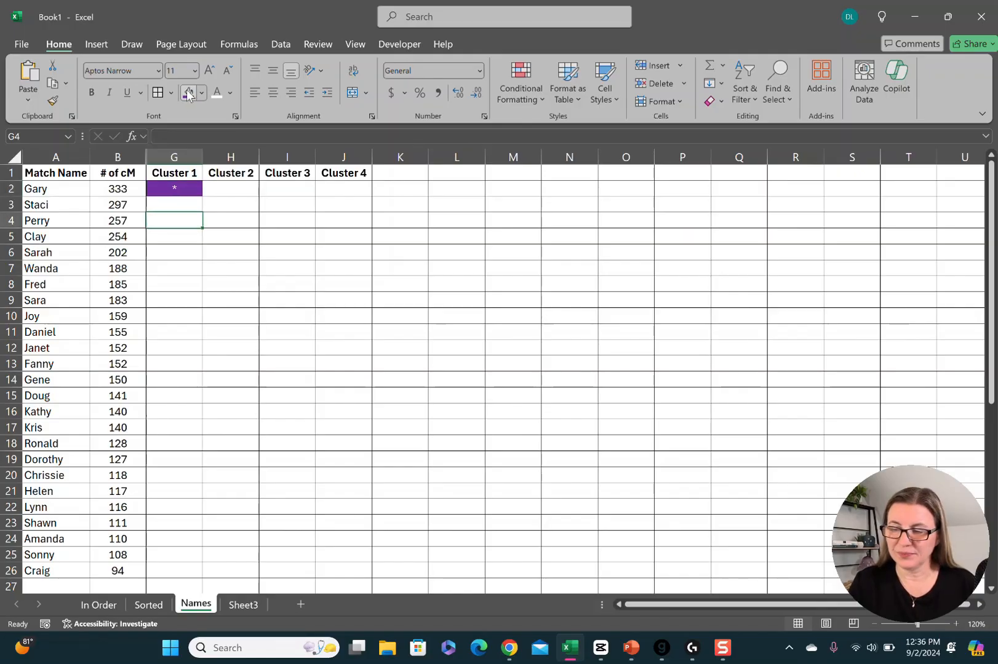
- Fill Perry's, Janet's, Fanny's and Helen's Cluster 1 cells purple
click(187, 95)
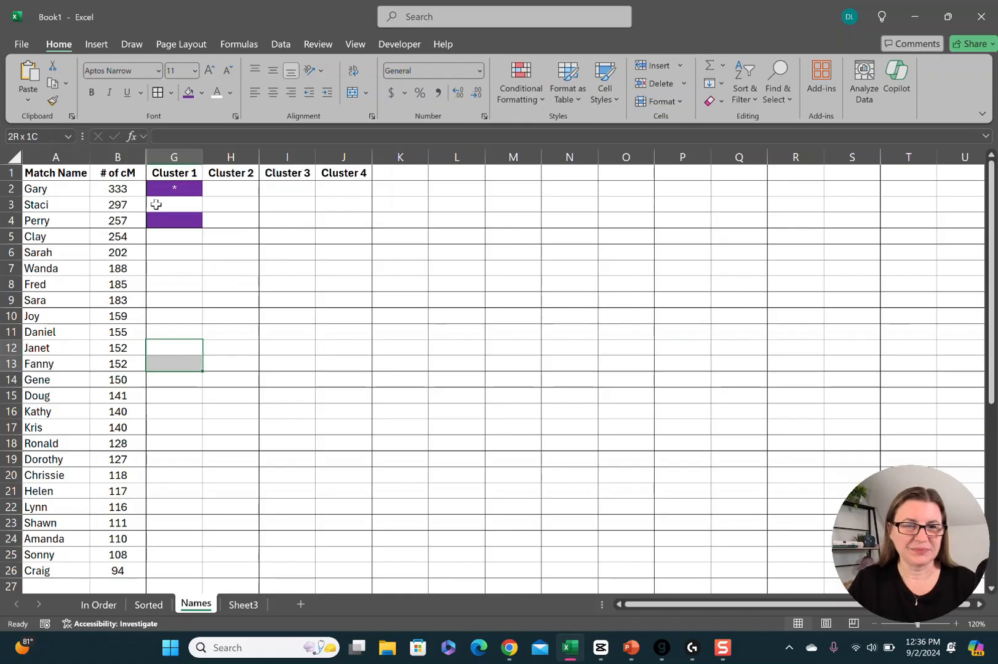
click(184, 93)
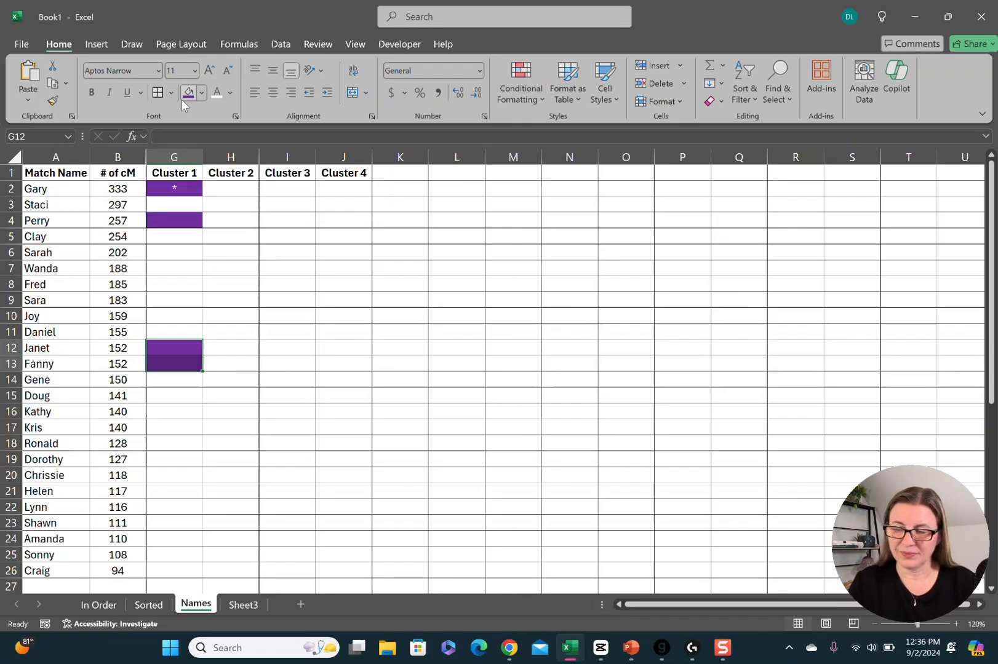
click(175, 491)
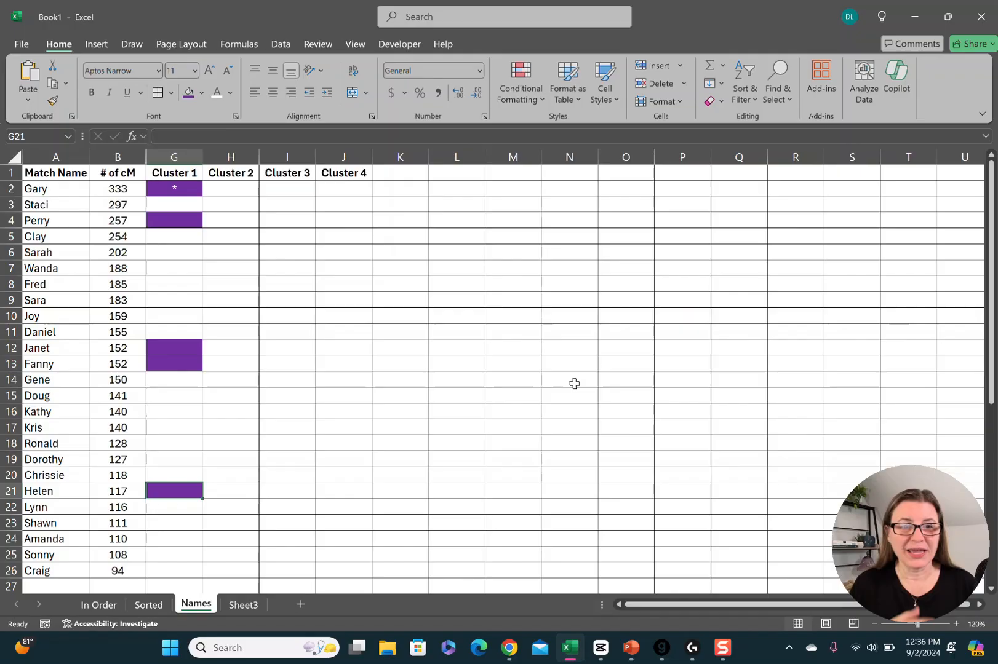
mouse_move(243, 209)
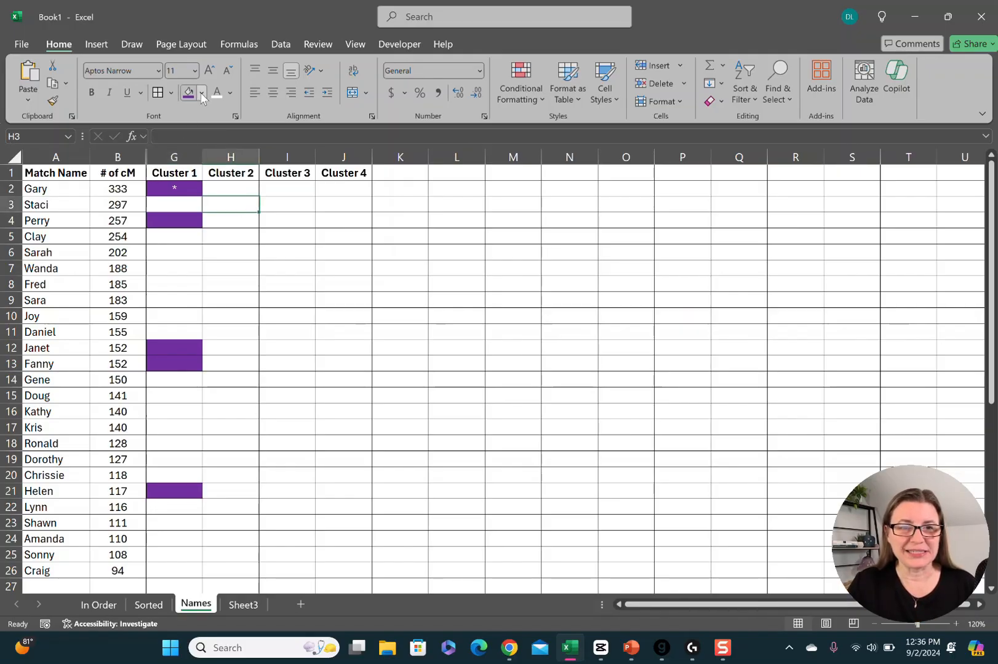
- Fill Staci's Cluster 2 cell (H3) blue and enter an asterisk
click(201, 93)
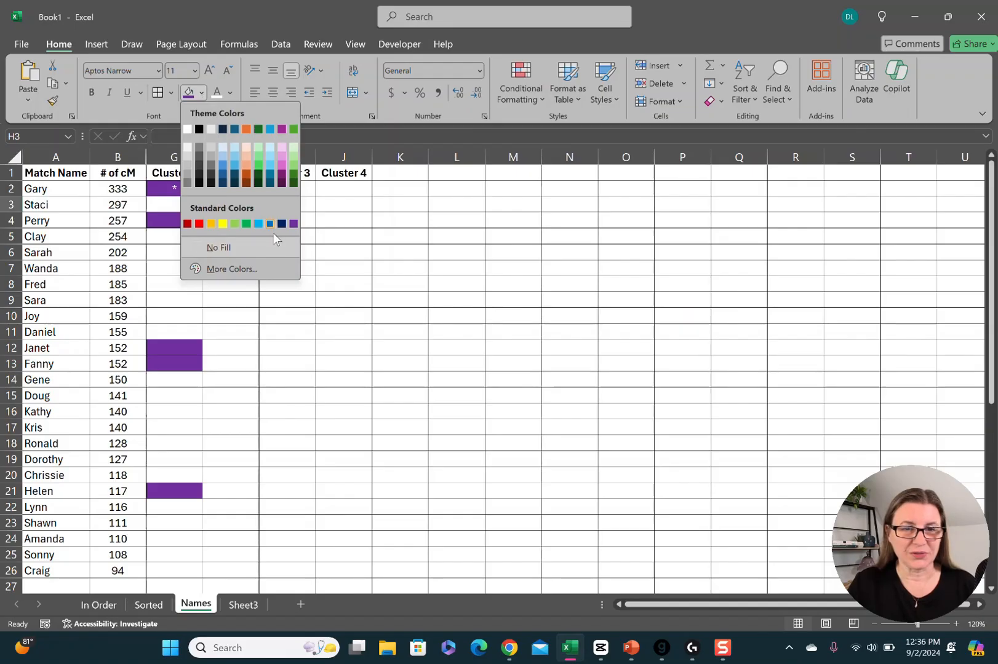
click(257, 224)
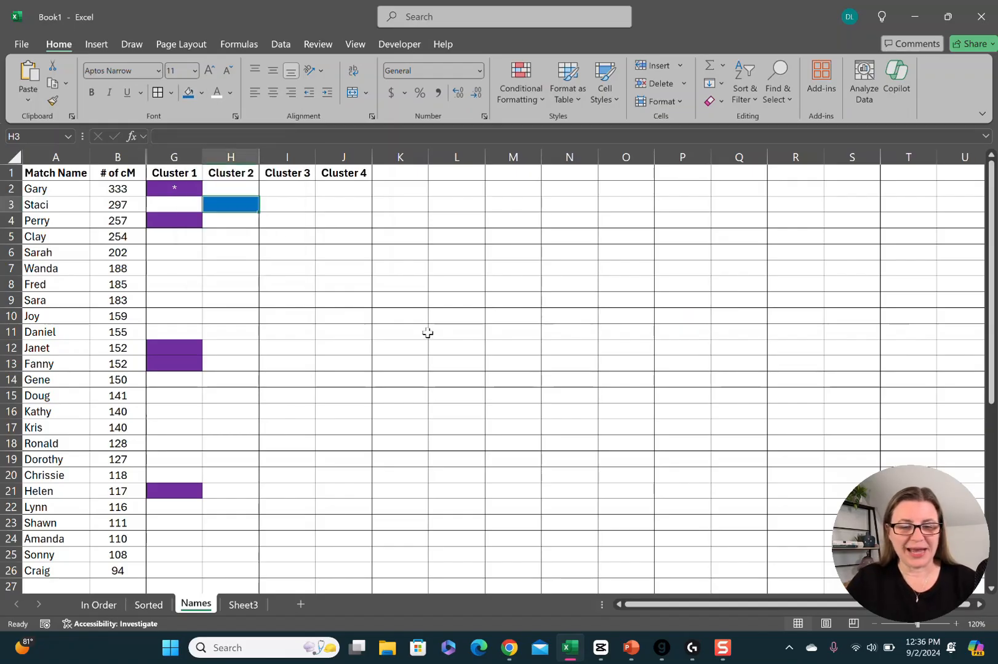
text(*)
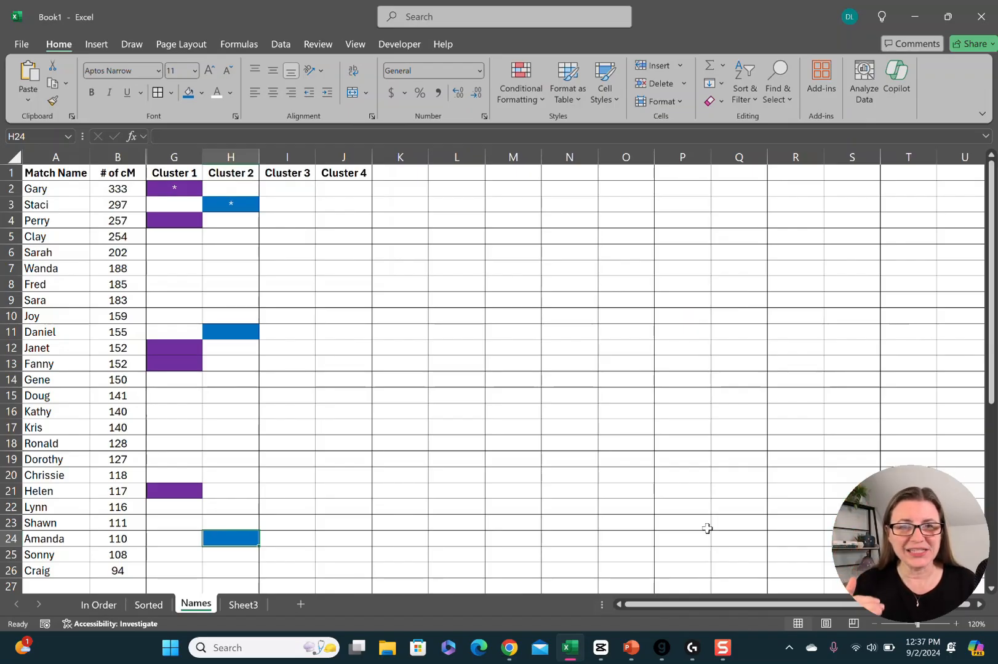
mouse_move(284, 231)
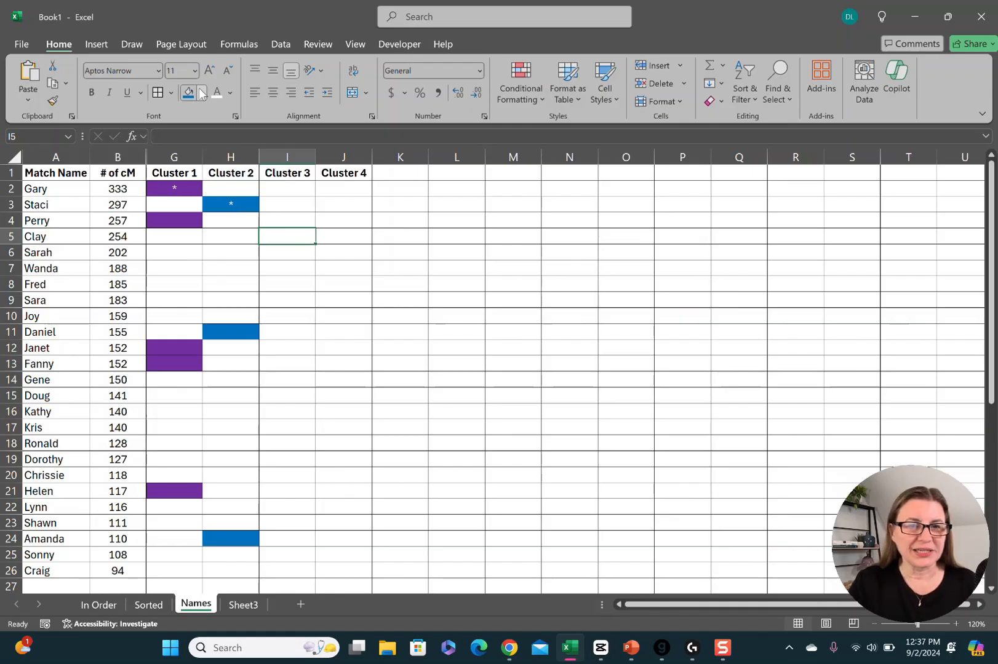
- Fill Clay's Cluster 3 cell green to start the Cluster 3 colouring
click(203, 93)
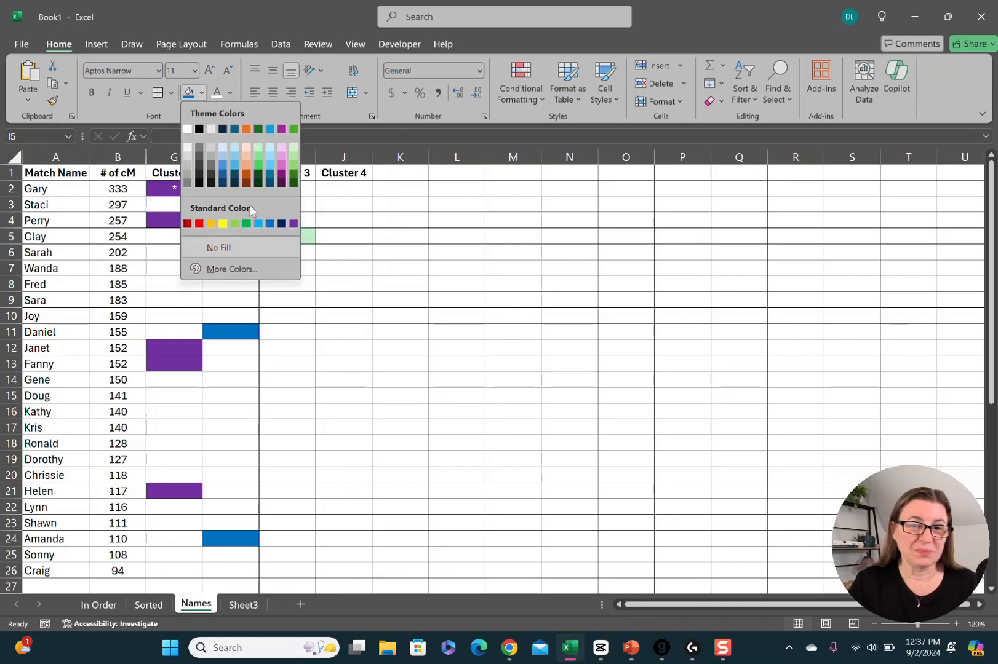
click(258, 223)
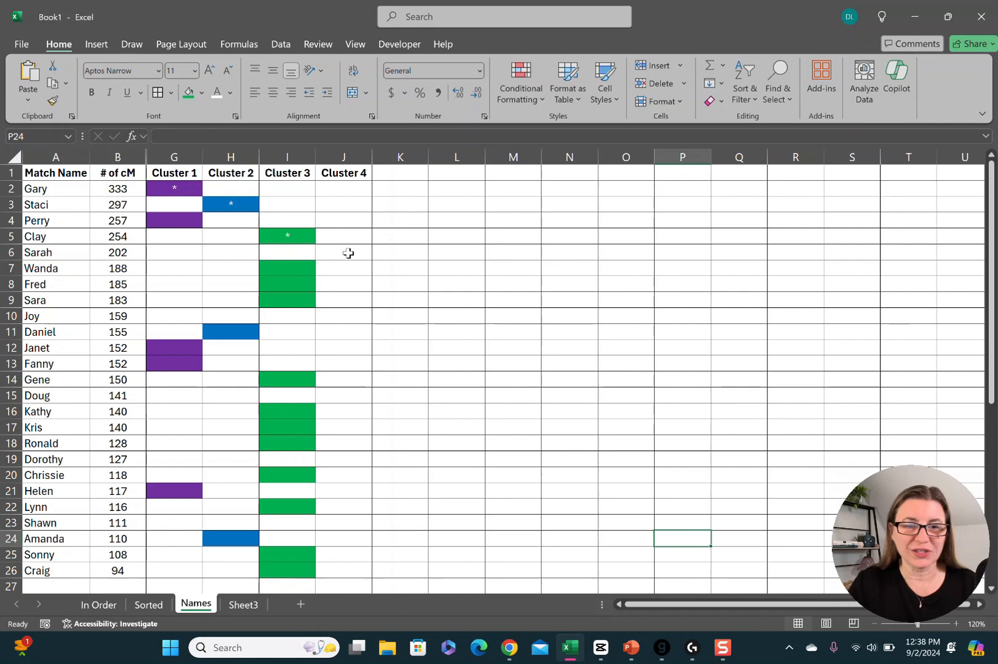
- Fill Sarah's Cluster 4 cell (J6) red and return to it for the asterisk
click(344, 254)
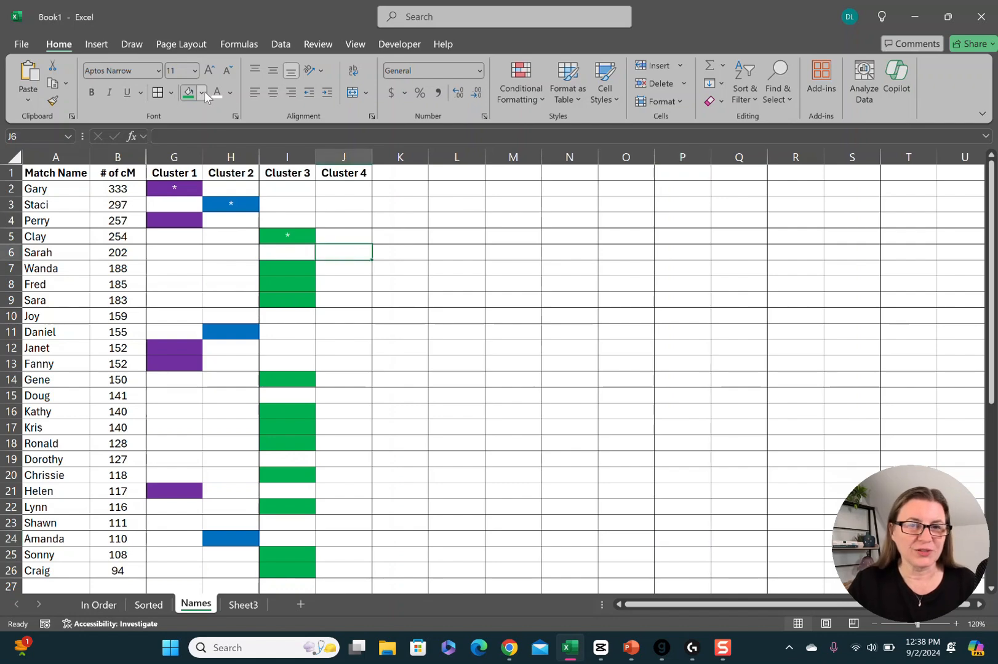
click(202, 93)
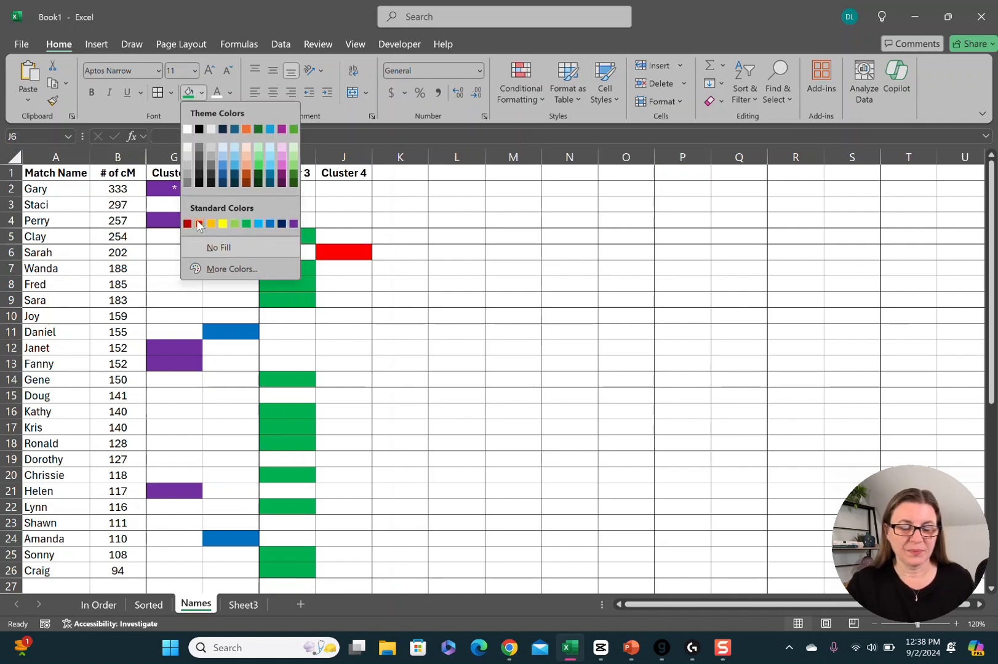
click(199, 224)
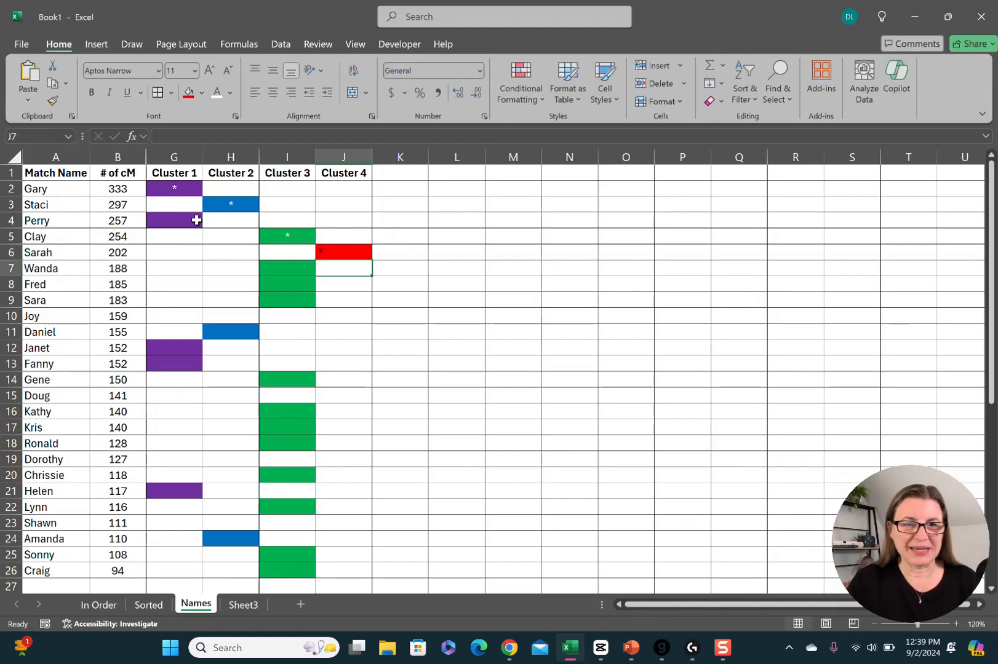
click(343, 252)
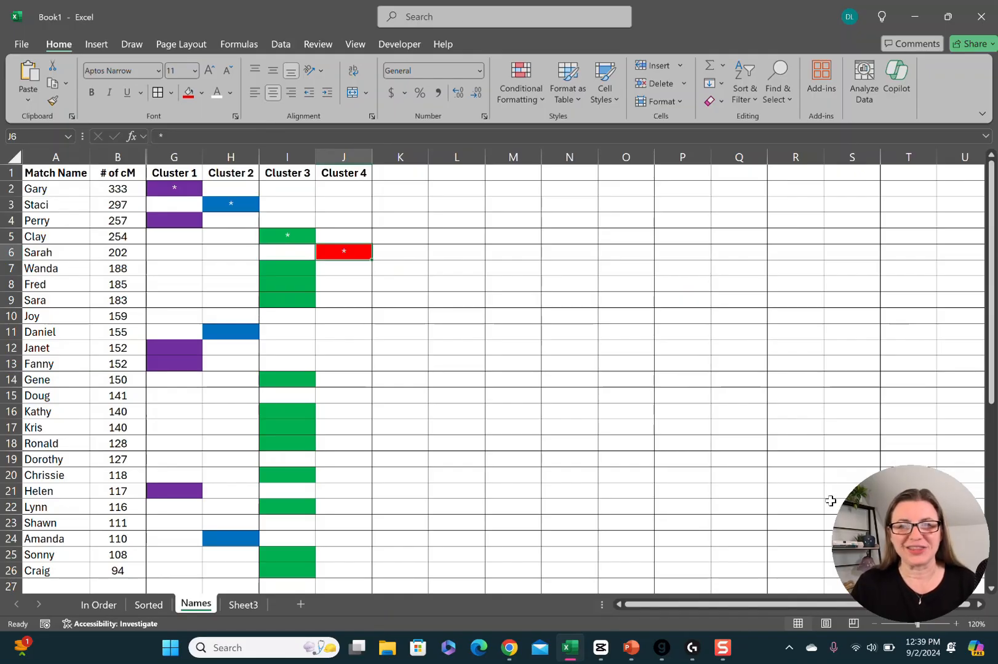
click(778, 571)
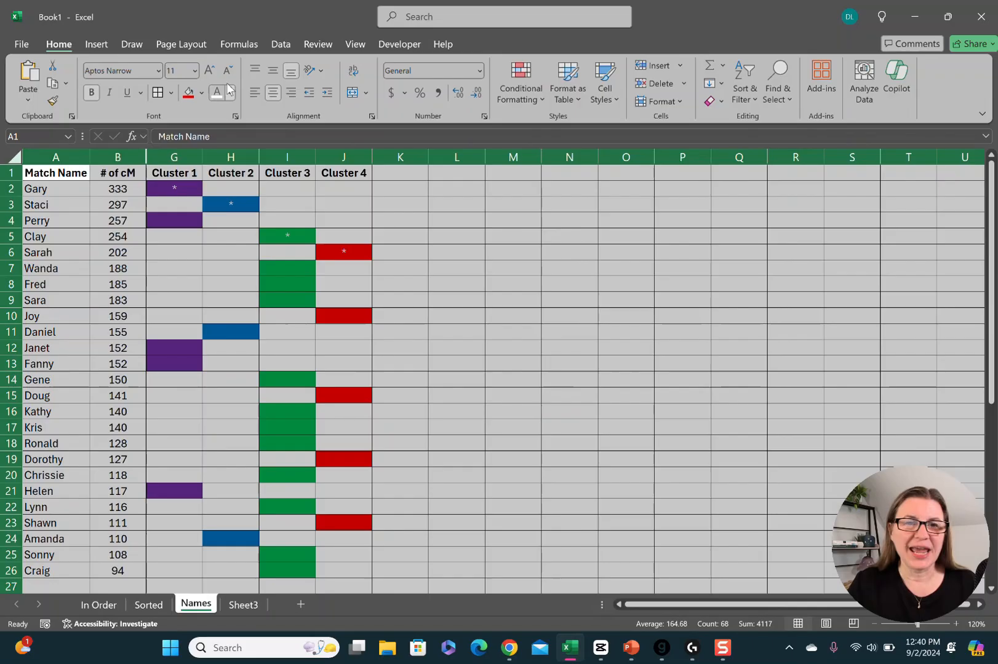
- In Data > Sort, replace the # of cM level with Cluster 1–3 levels sorted on Cell Color
click(281, 44)
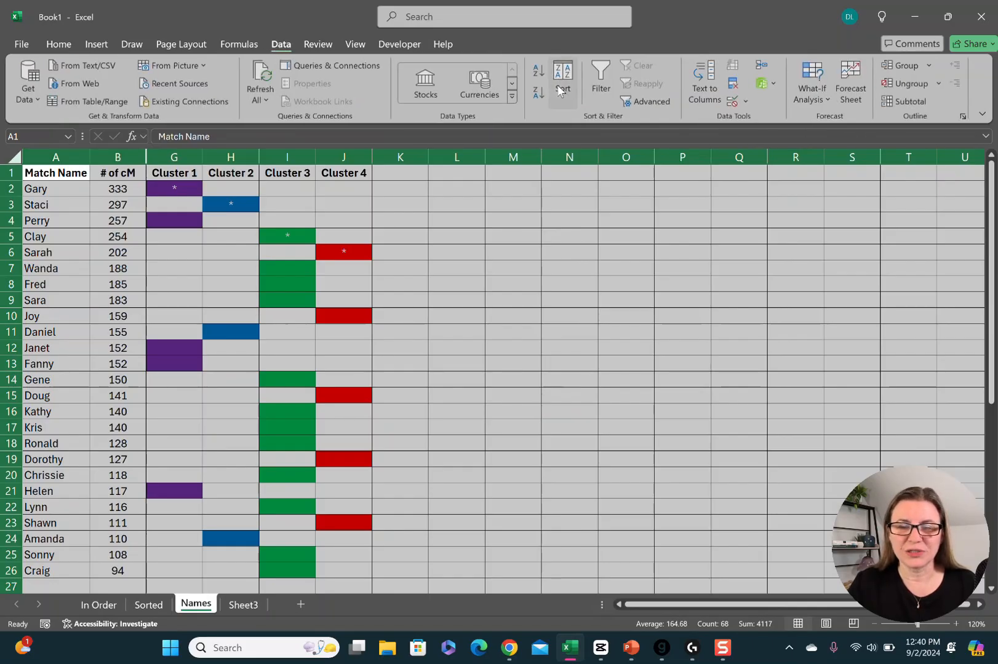
click(564, 77)
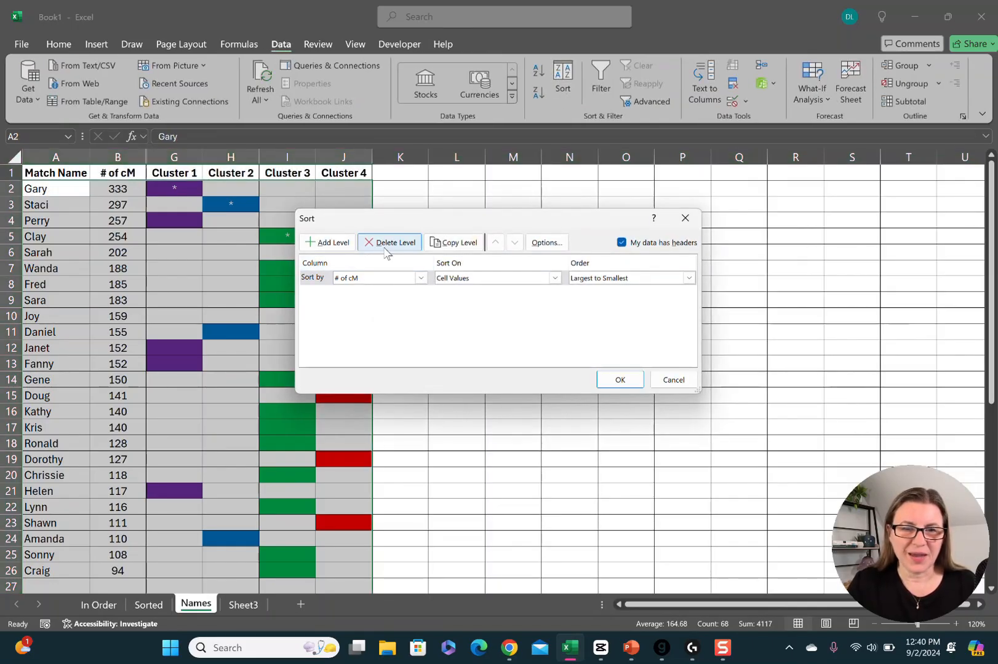
click(389, 242)
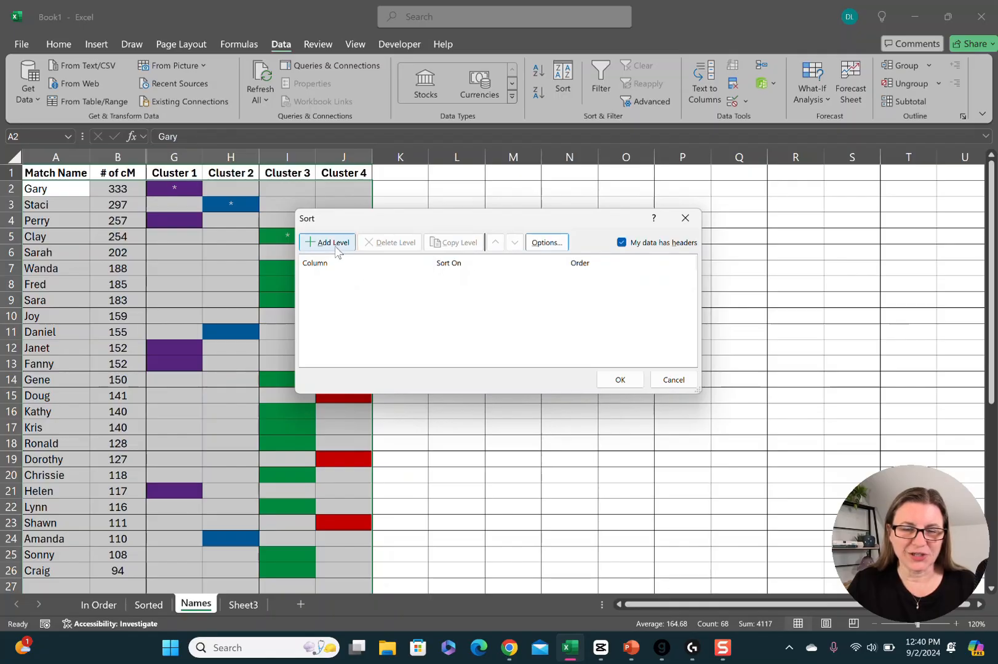
click(327, 242)
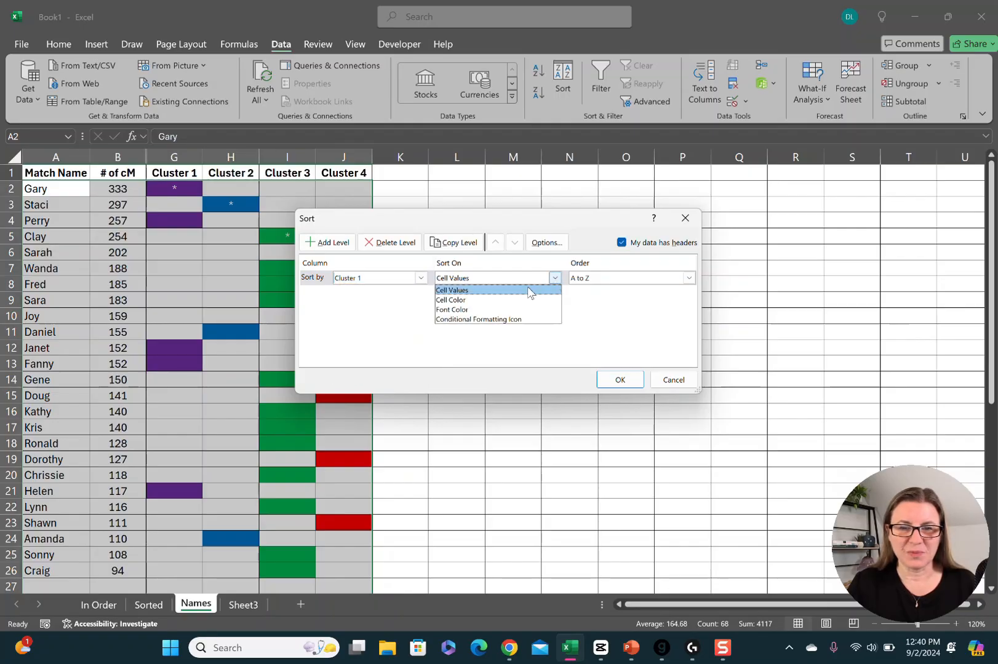
click(450, 300)
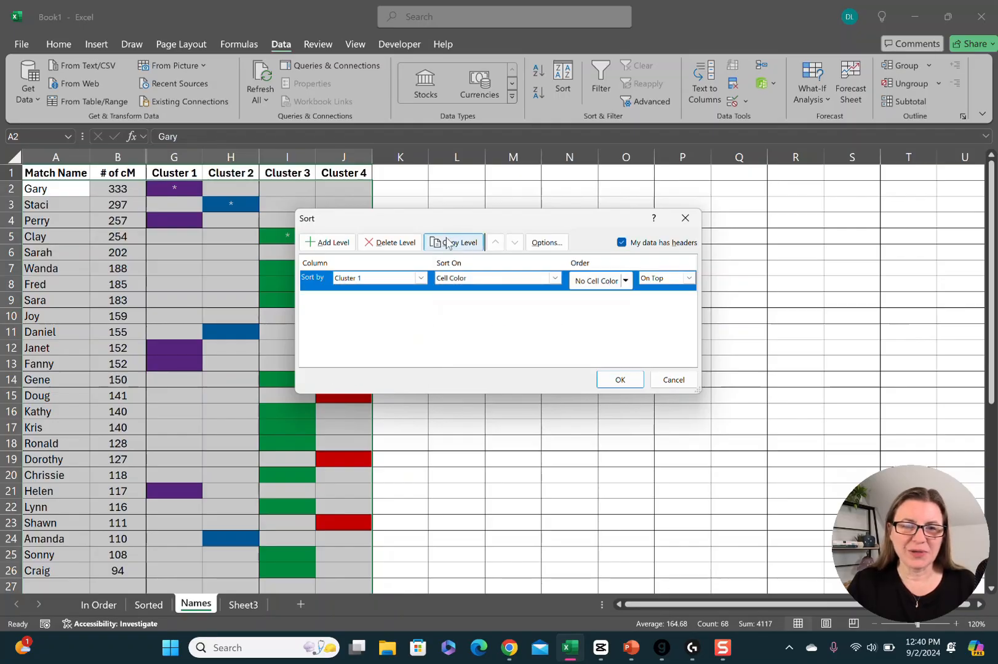
click(452, 243)
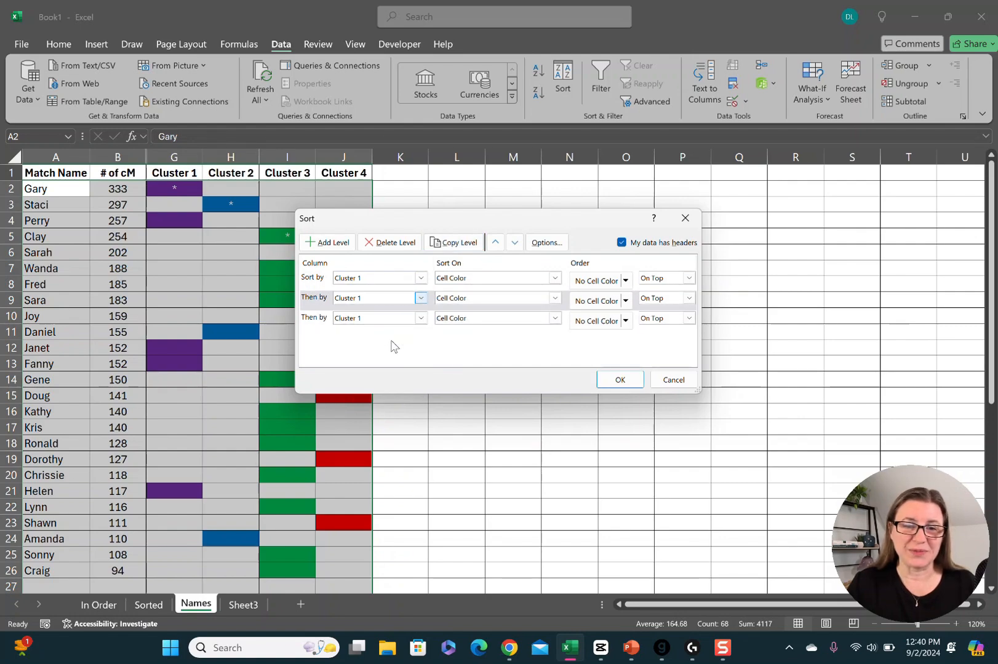
click(420, 319)
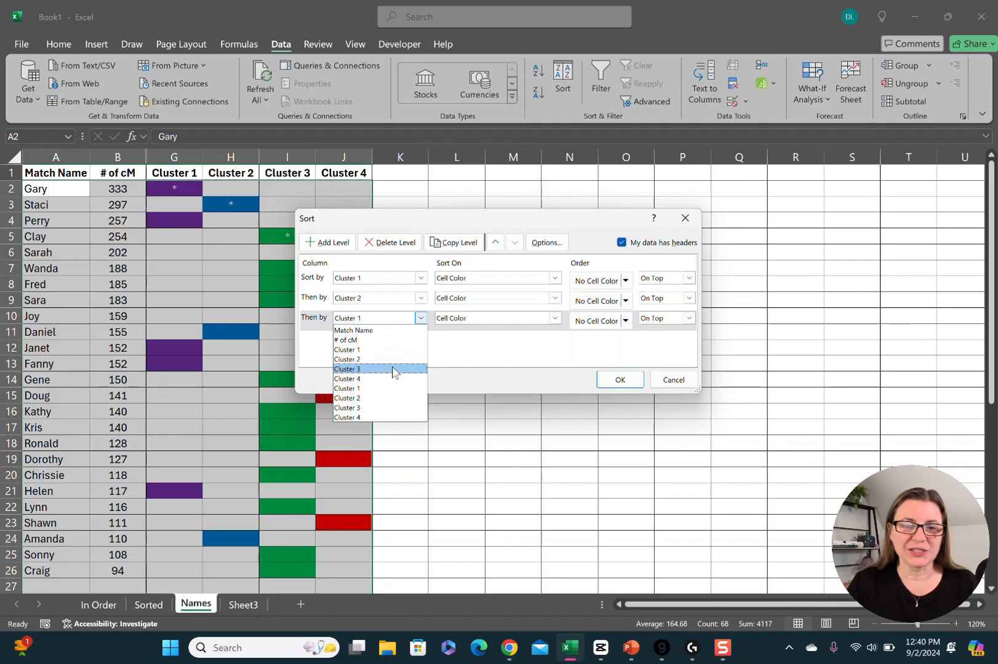
click(347, 369)
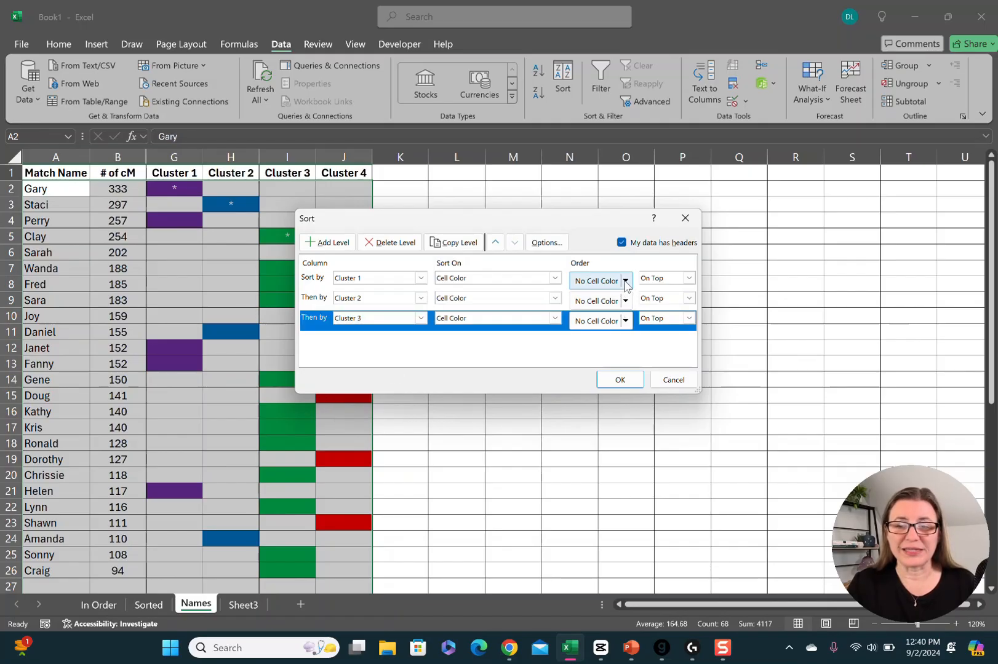
- Set purple, blue and green On Top for the three levels and apply the sort
click(625, 279)
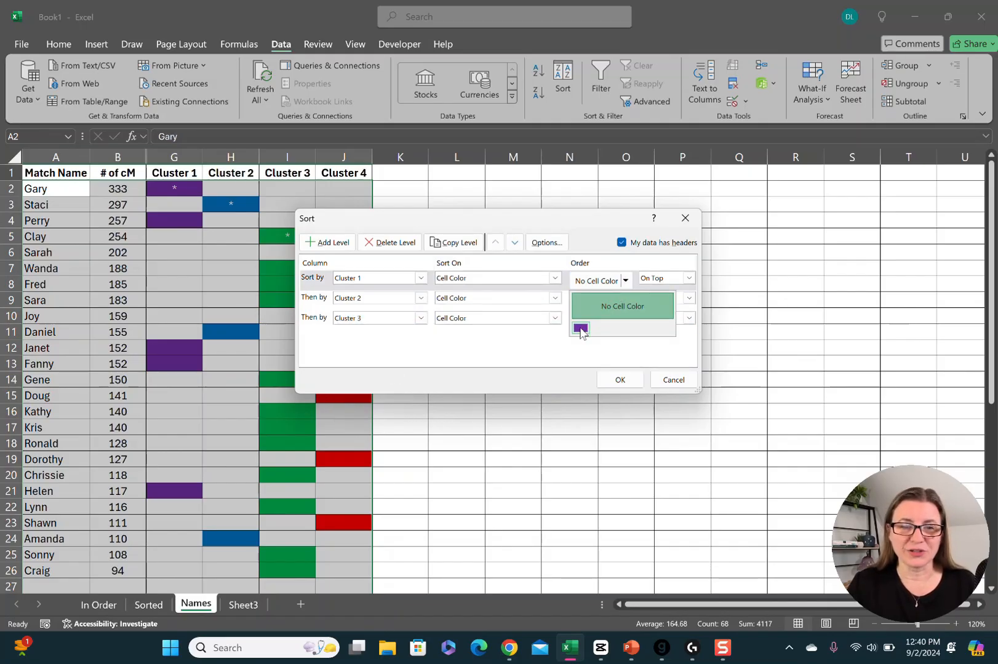
click(581, 329)
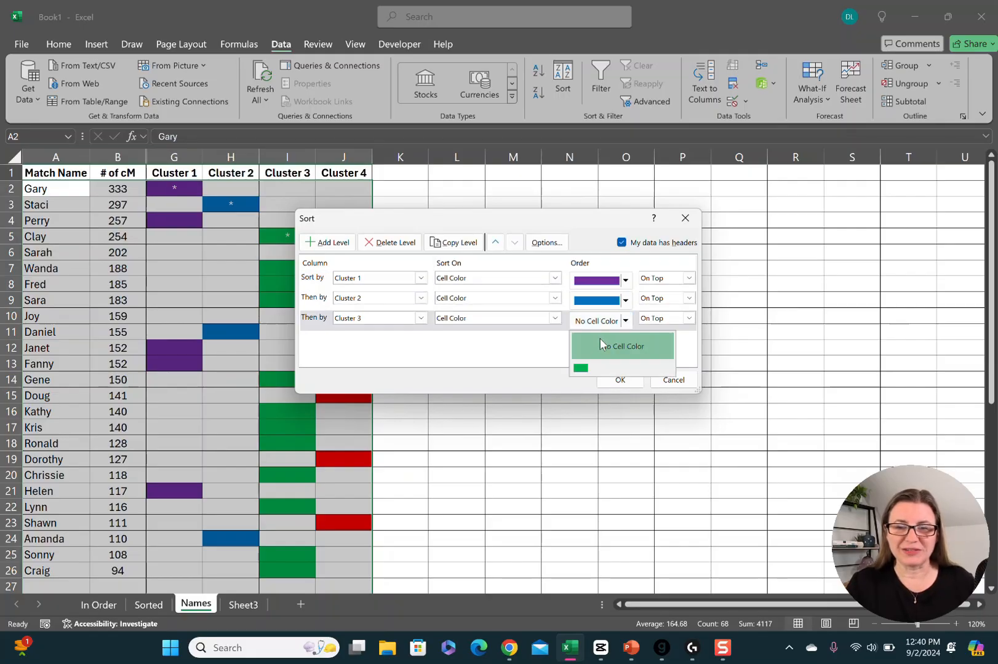
click(581, 368)
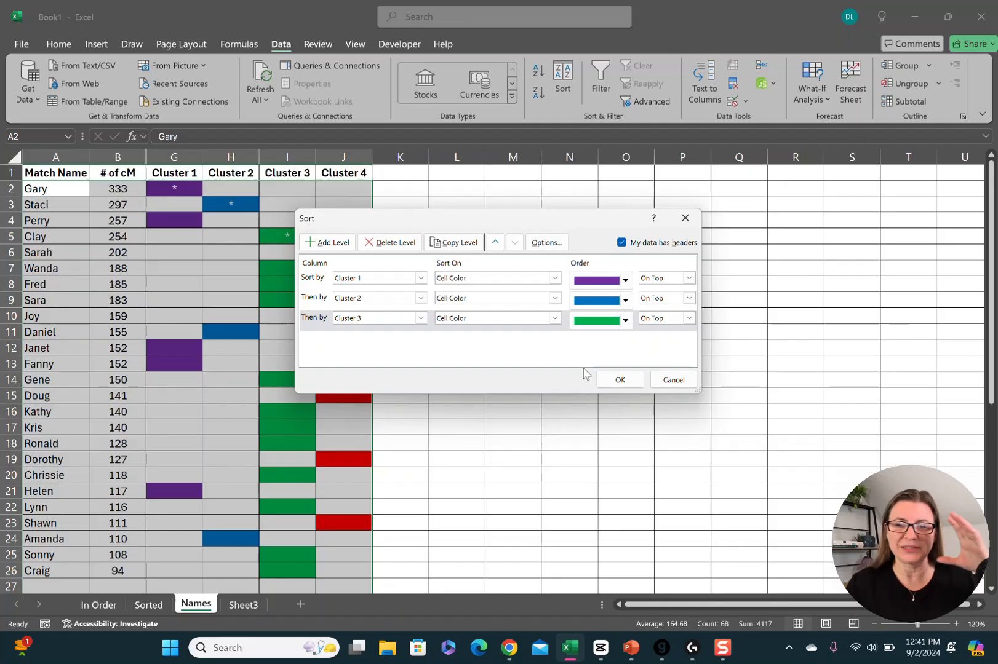
click(620, 380)
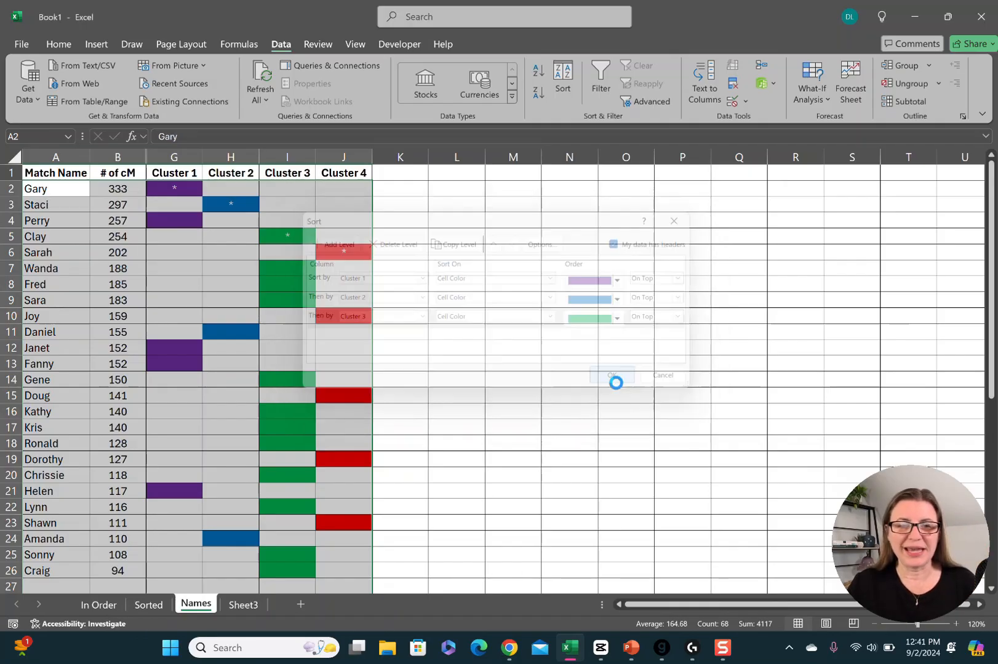
click(611, 375)
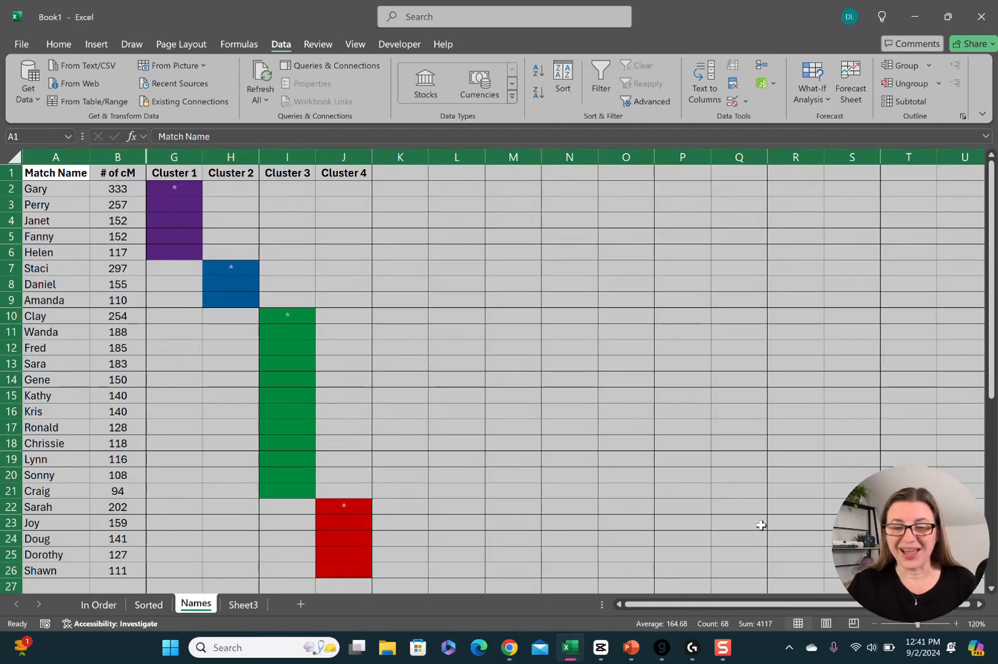
click(738, 525)
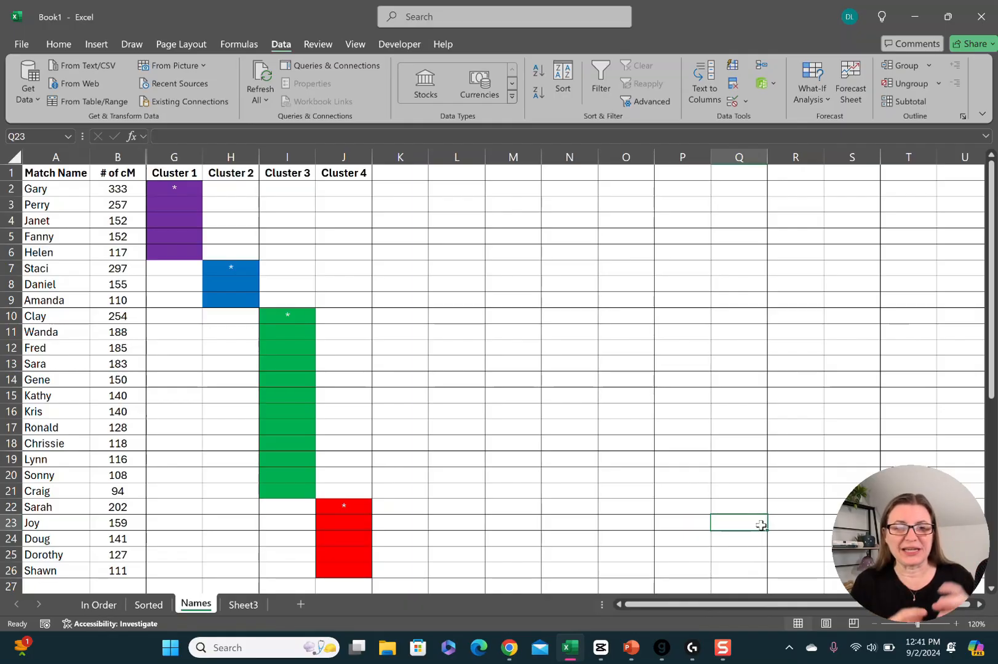
click(794, 570)
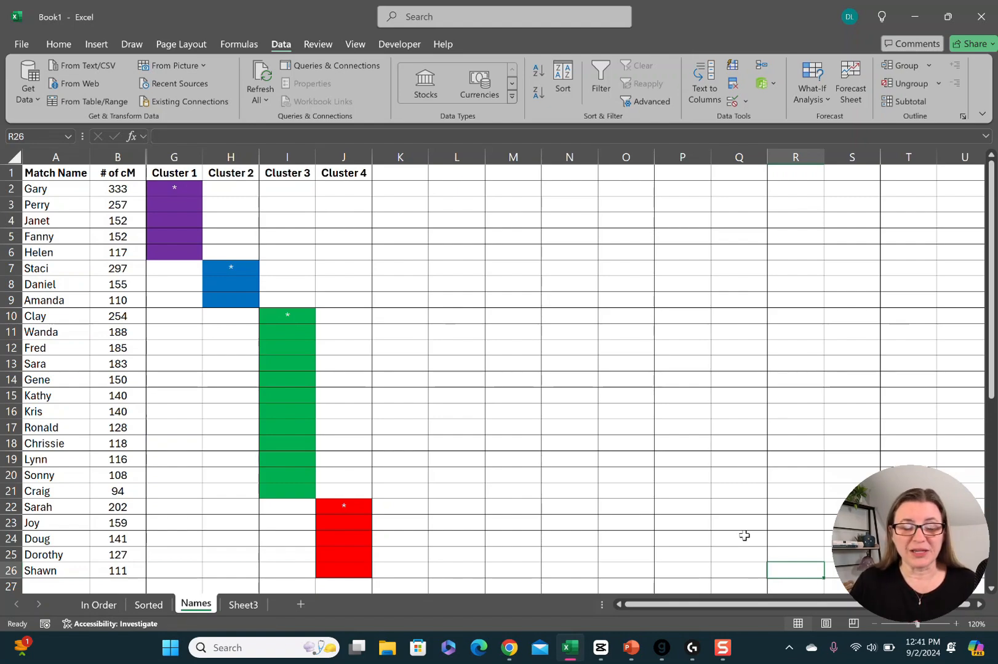
mouse_move(339, 421)
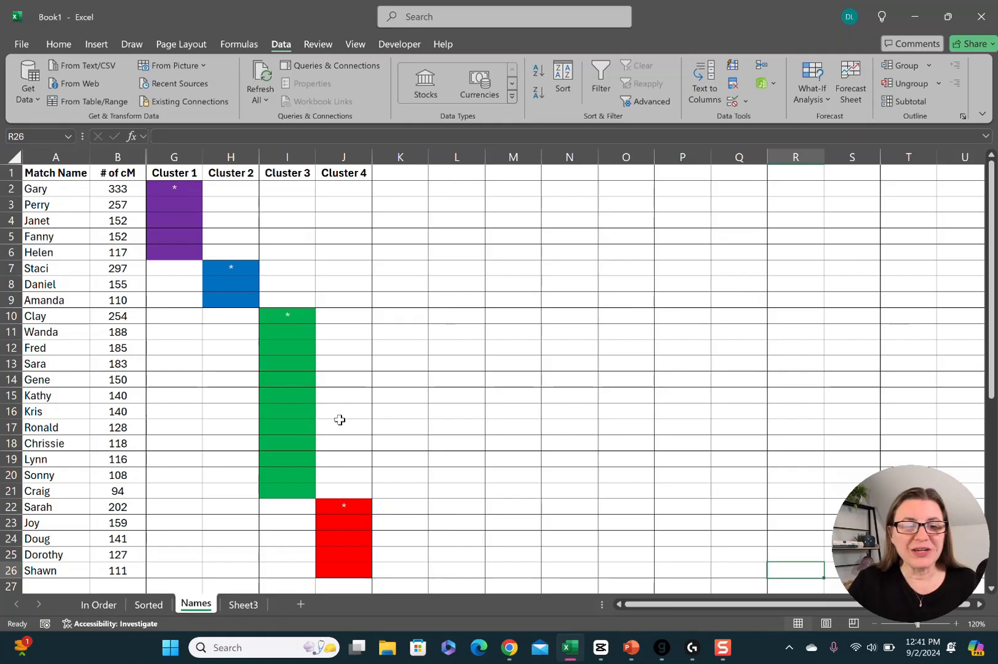
mouse_move(237, 407)
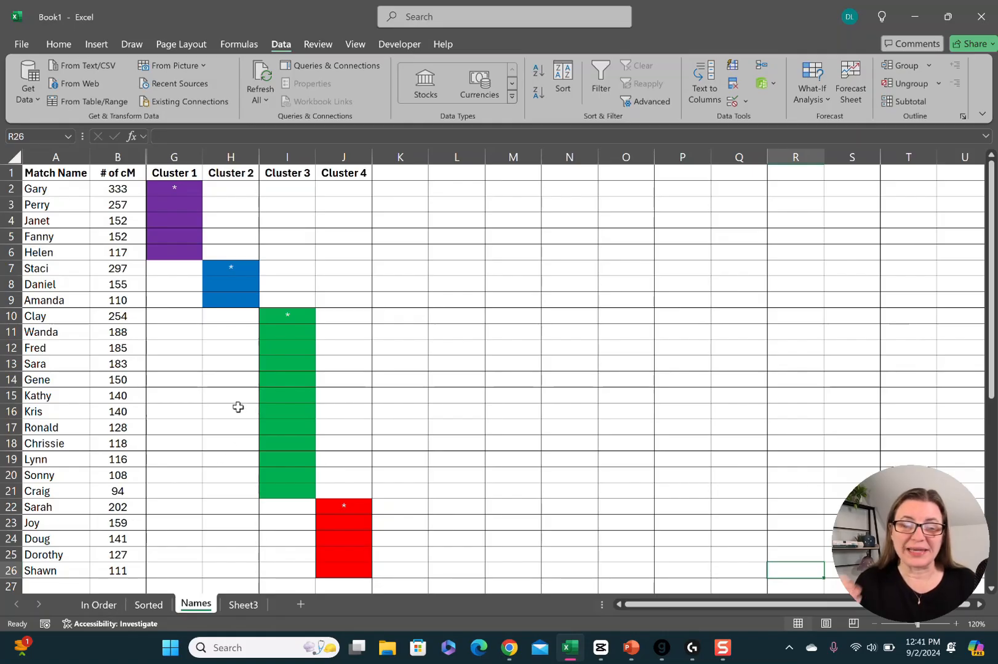